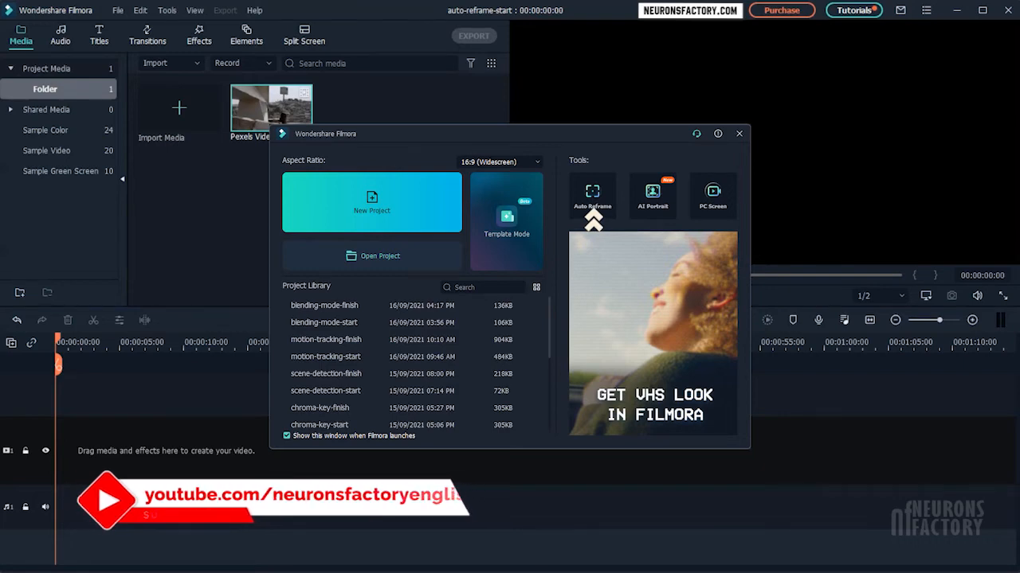
Dismiss the startup window and reach the Tools menu where Auto Reframe is listed
click(737, 134)
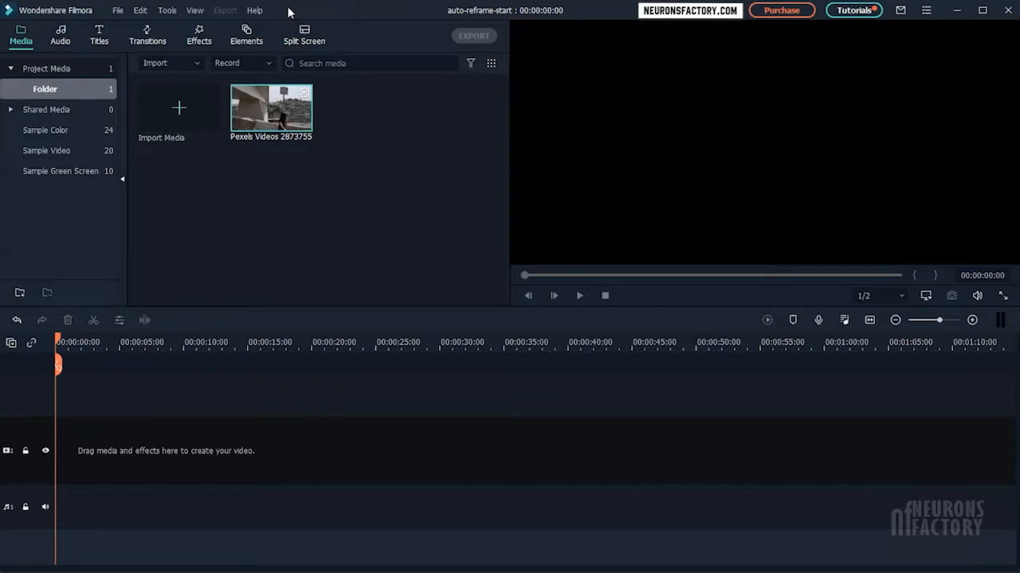
right_click(271, 112)
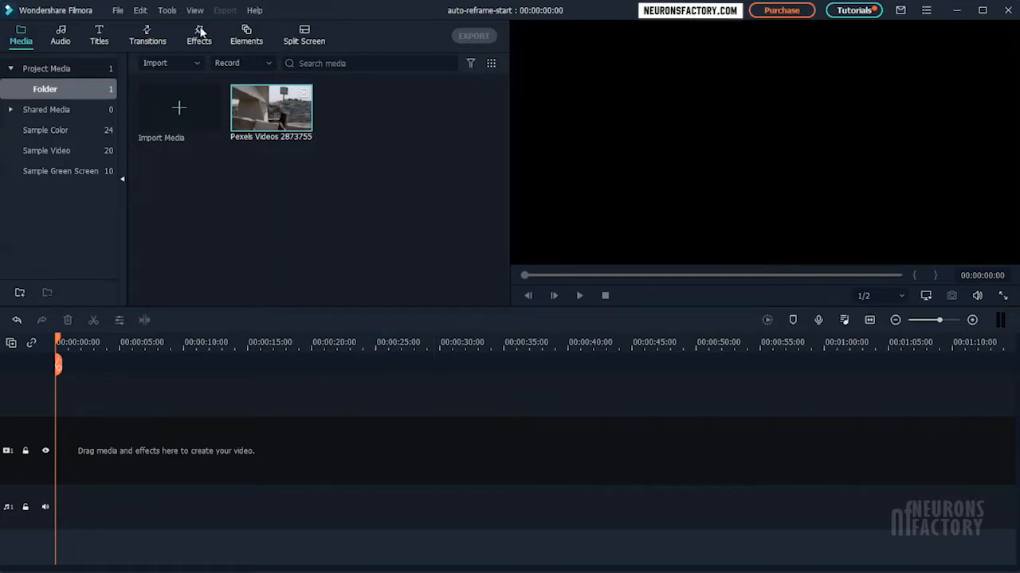
click(166, 9)
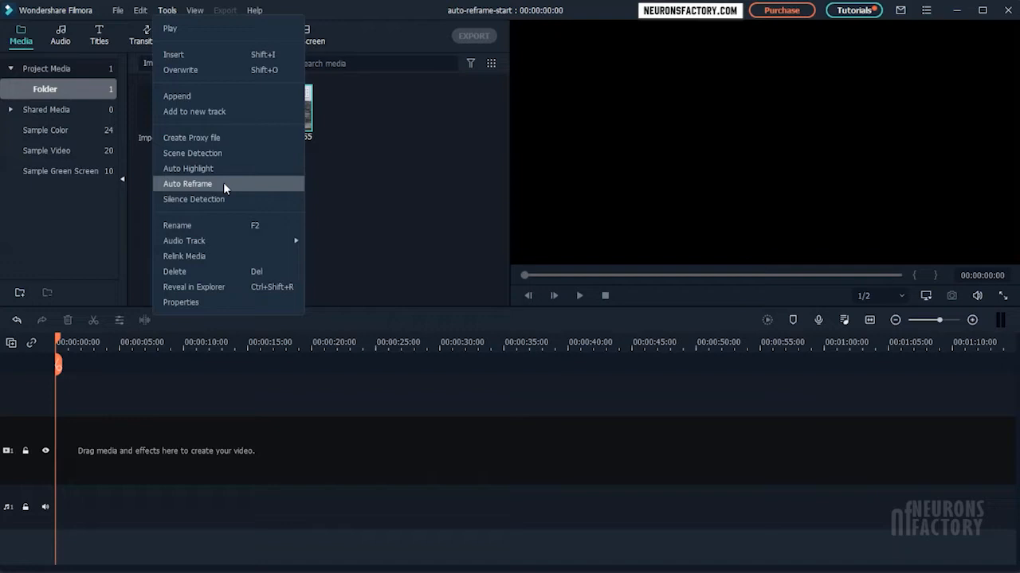
Start Auto Reframe on the Pexels clip with 9:16 aspect ratio and Fast motion speed
click(188, 184)
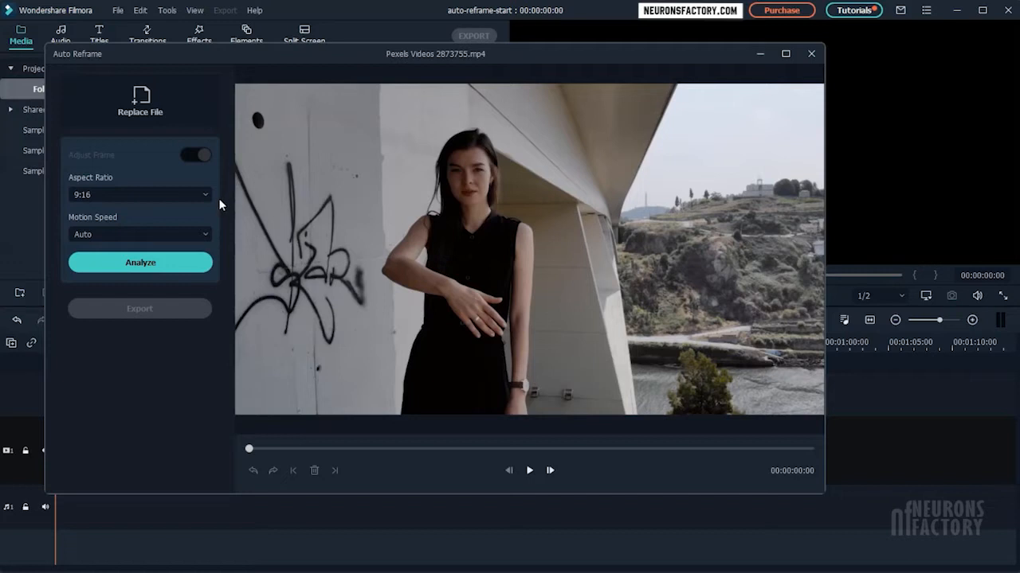
click(140, 194)
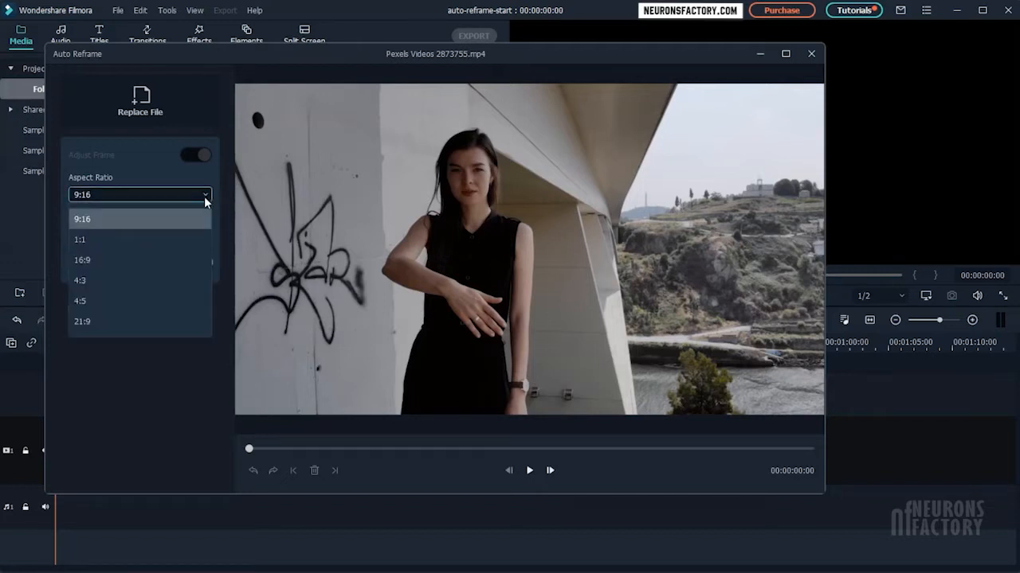
click(83, 219)
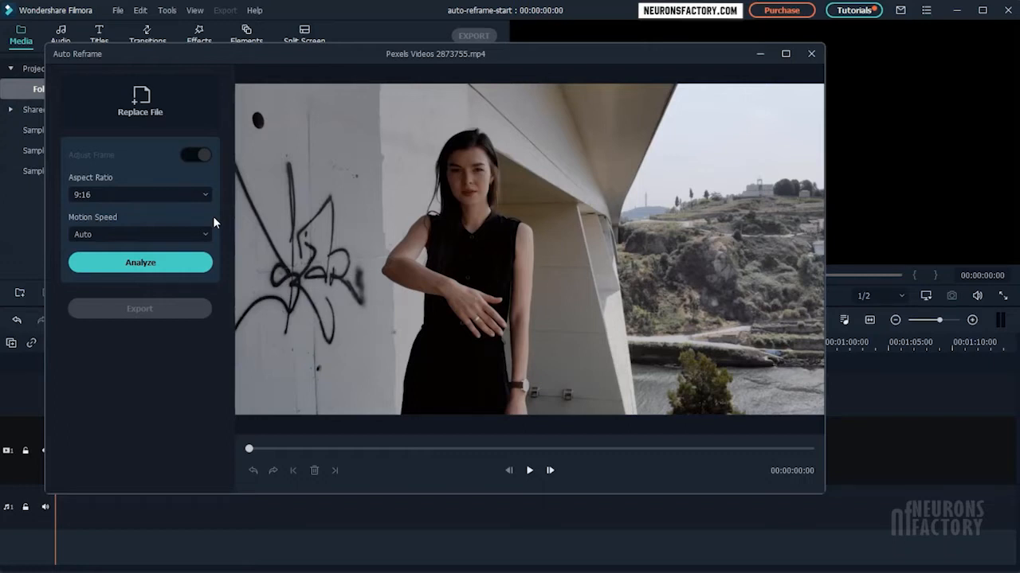
click(140, 234)
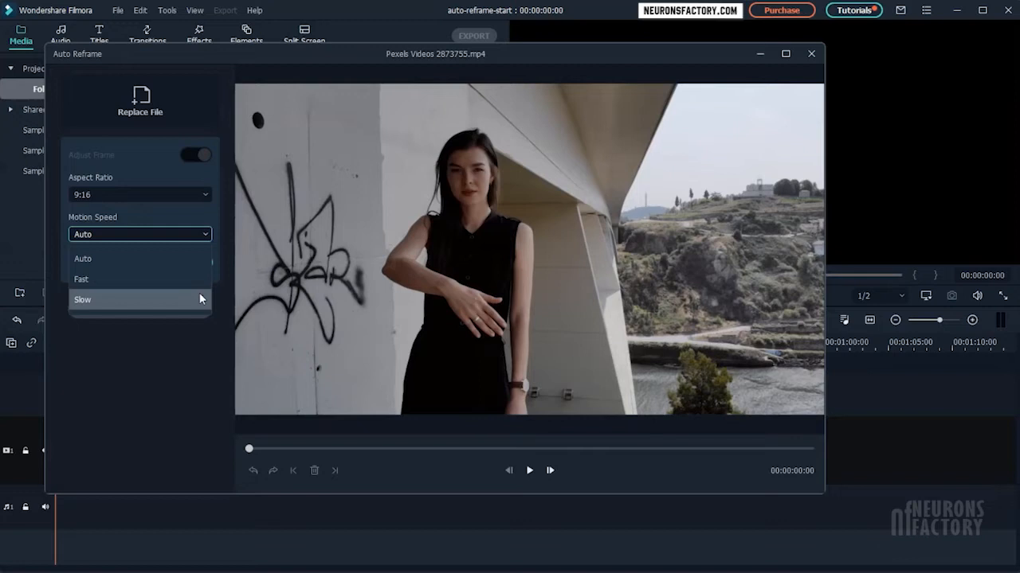
mouse_move(82, 281)
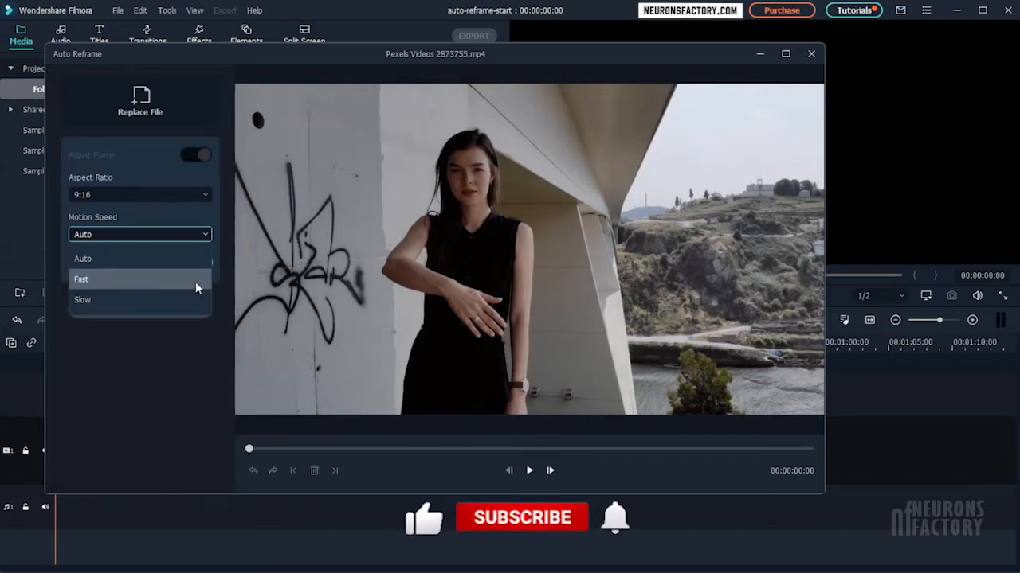
click(80, 279)
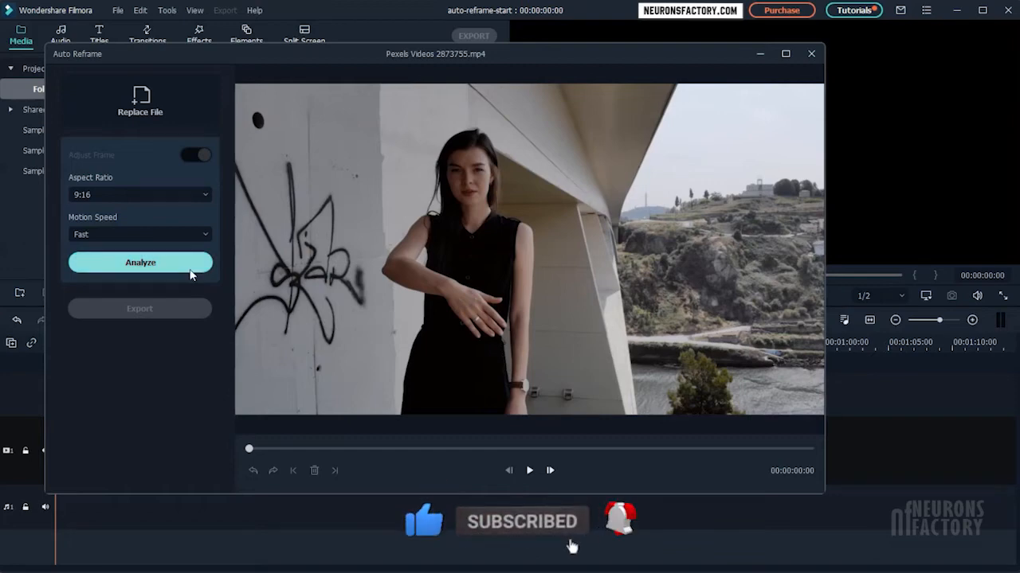
Analyse the clip so the 9:16 crop tracks the woman through the footage
click(140, 262)
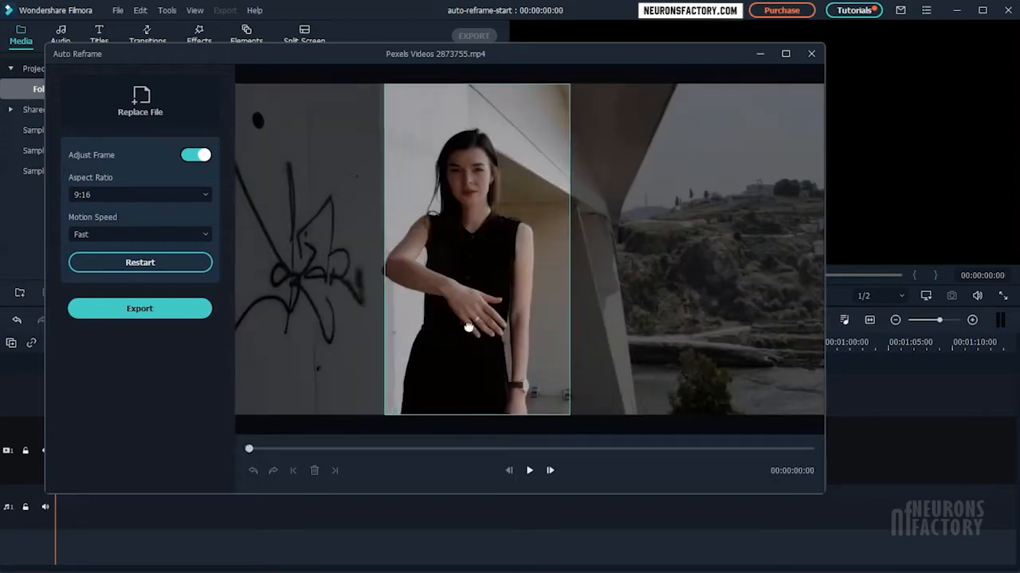
Scrub through the clip to review how the 9:16 crop follows the woman walking and running
drag(248, 449, 268, 449)
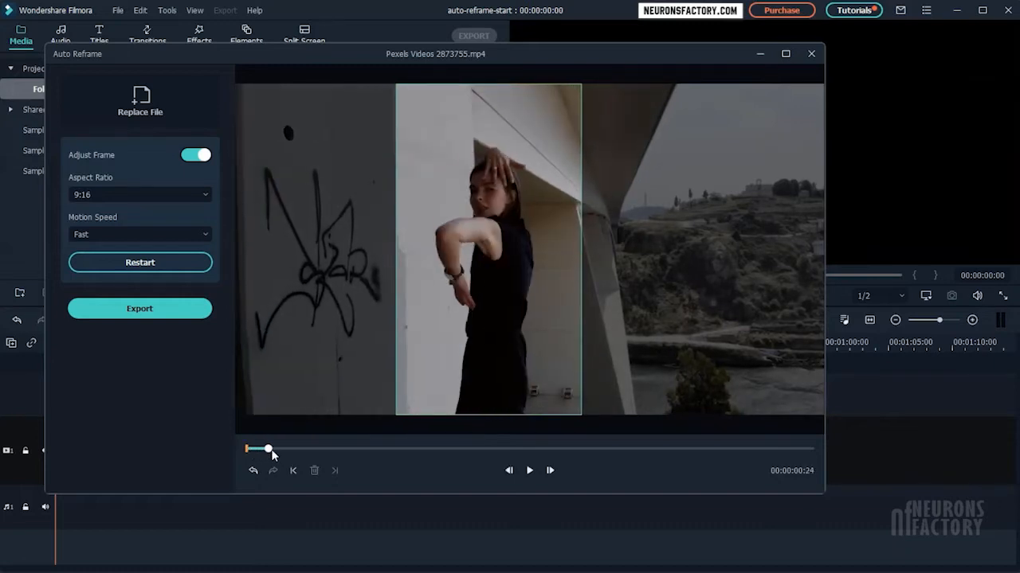
drag(268, 449, 312, 449)
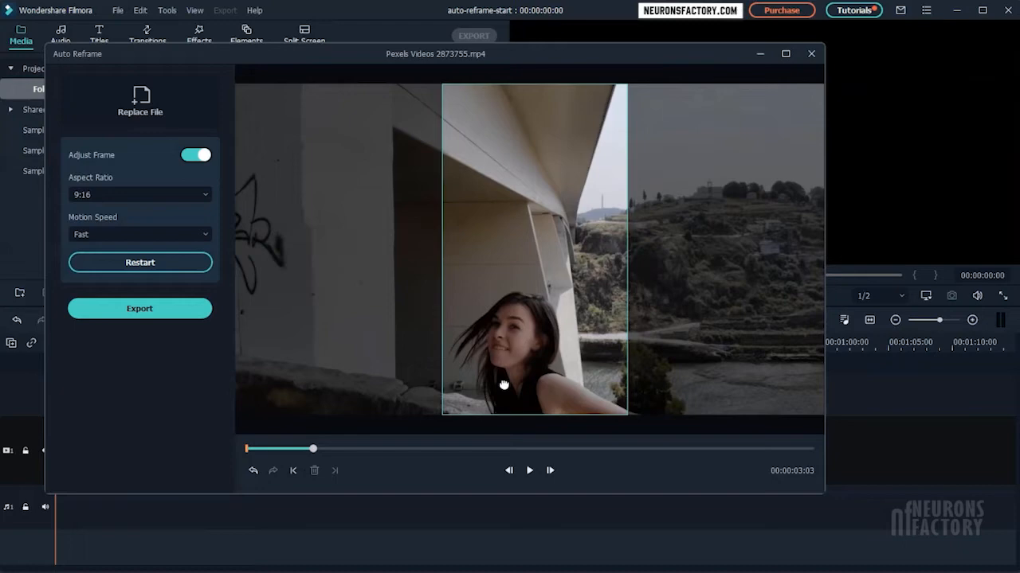
drag(312, 450, 398, 449)
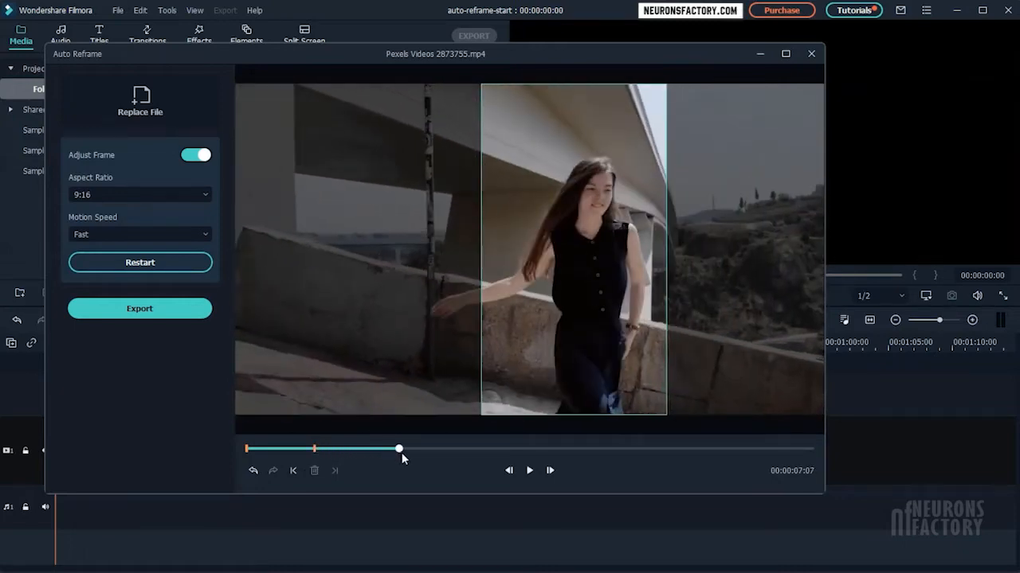
drag(398, 450, 436, 449)
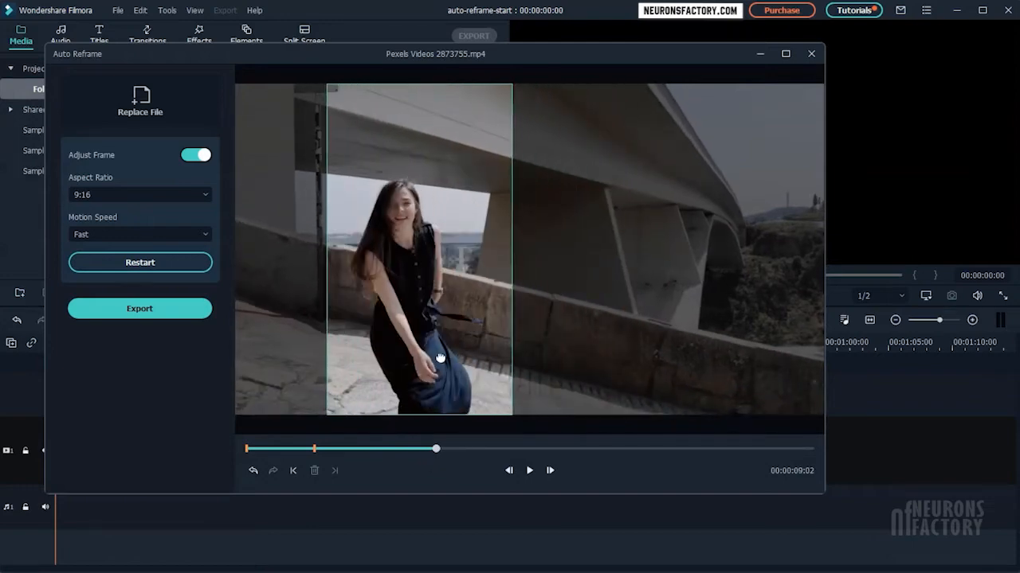
drag(437, 449, 469, 449)
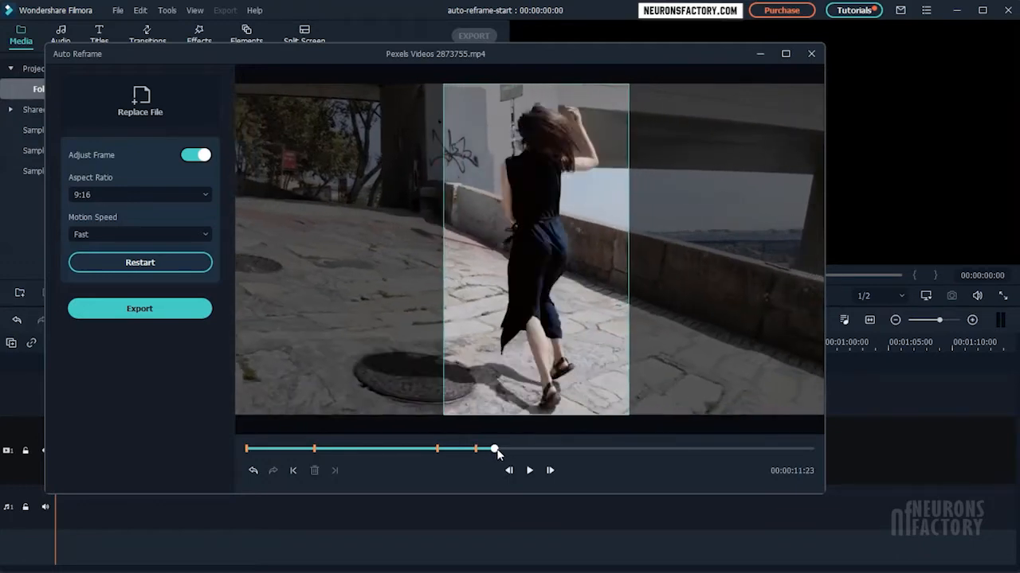
drag(493, 450, 513, 449)
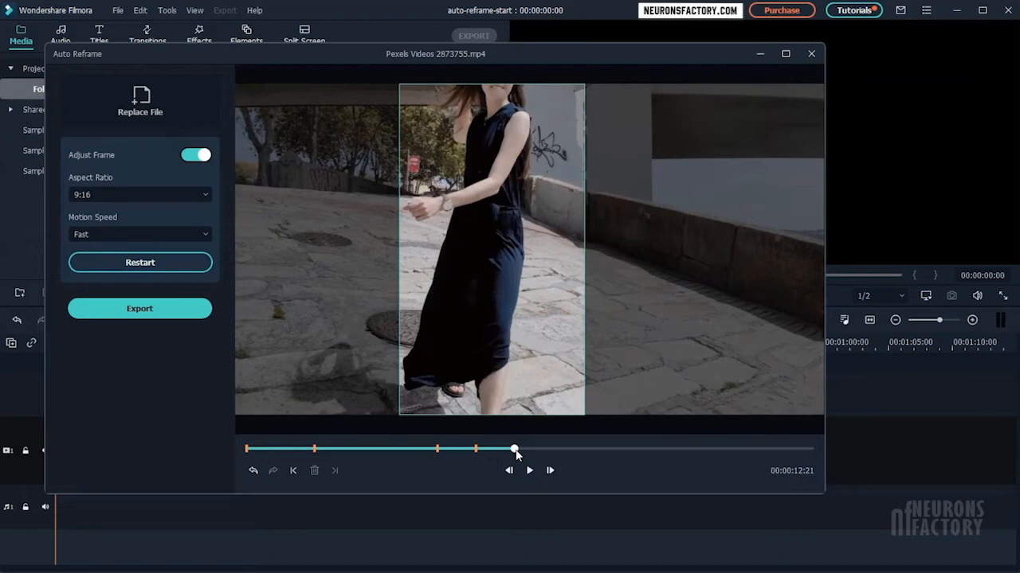
drag(513, 449, 529, 449)
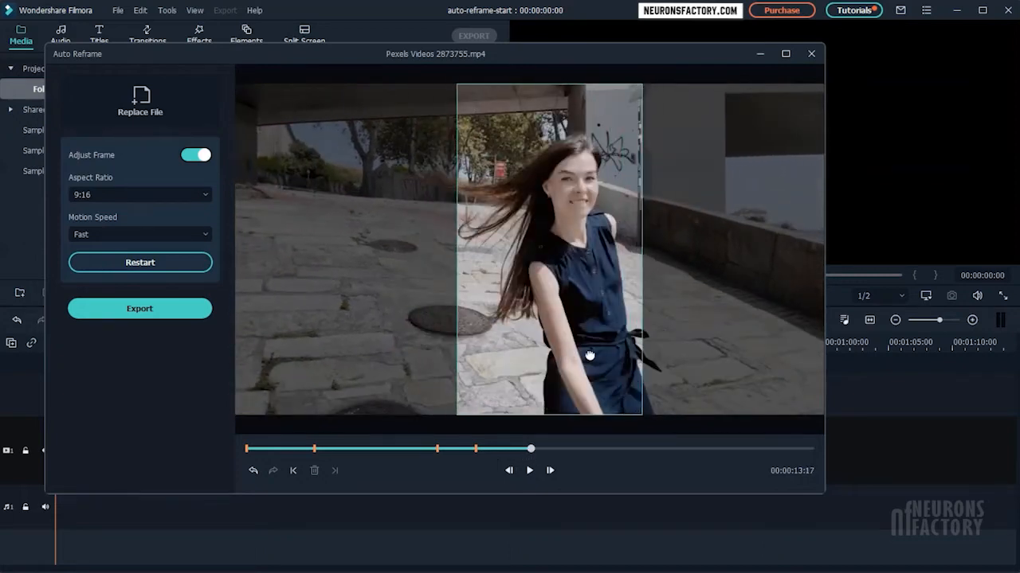
drag(529, 449, 564, 449)
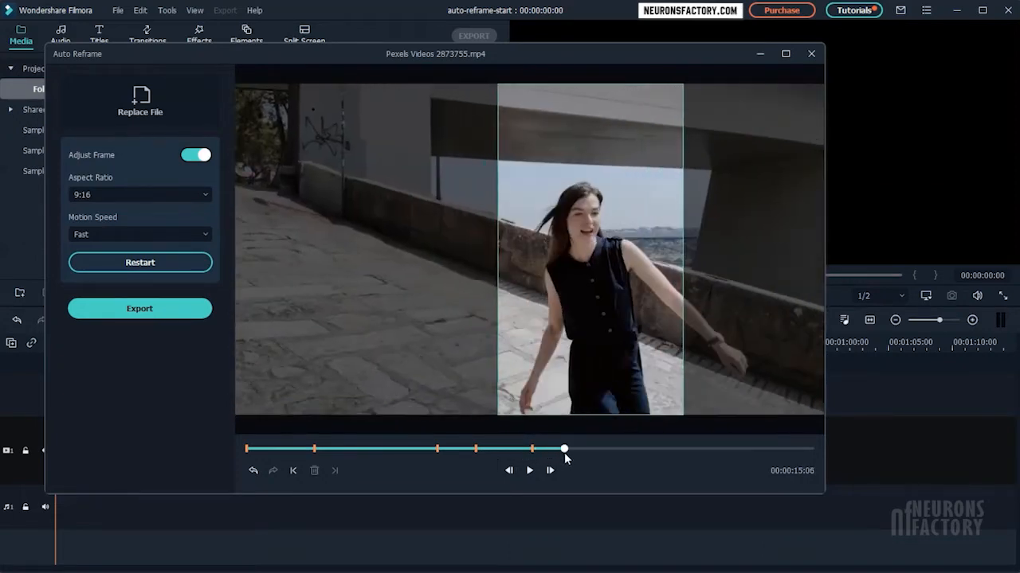
drag(564, 449, 580, 449)
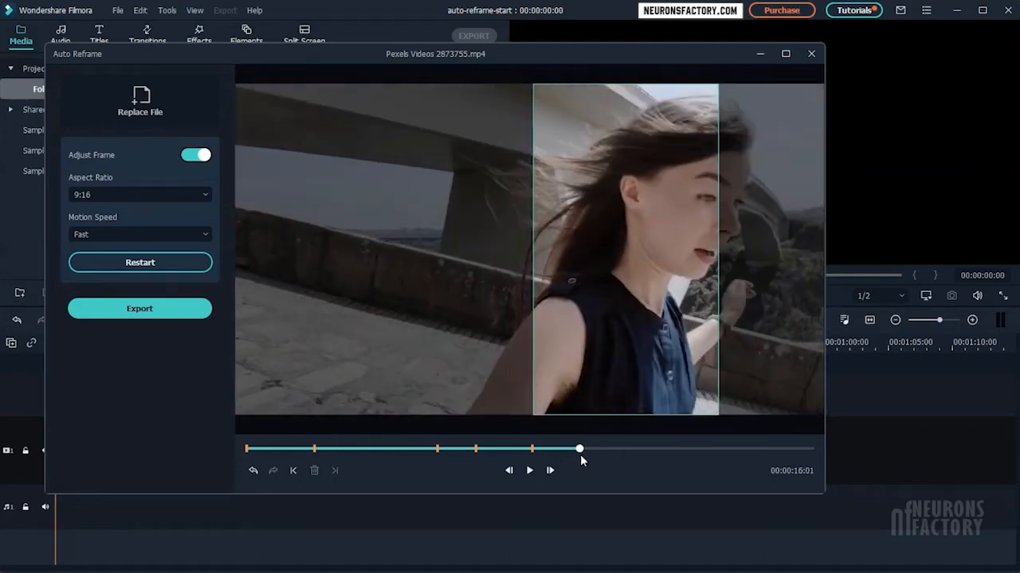
drag(580, 449, 593, 449)
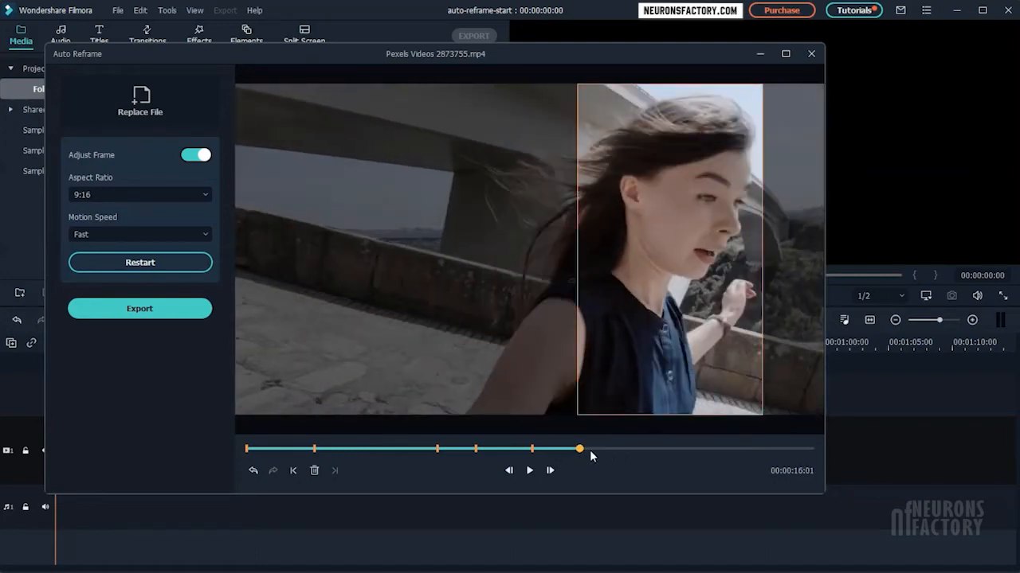
Reposition the vertical frame over the woman at later moments, adding crop keyframes
drag(580, 450, 591, 450)
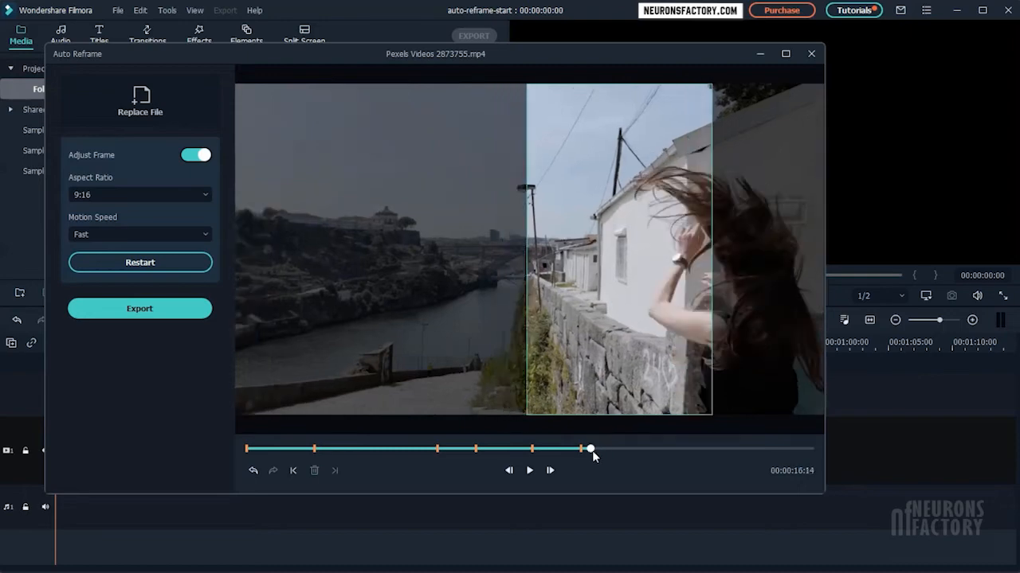
drag(590, 449, 596, 449)
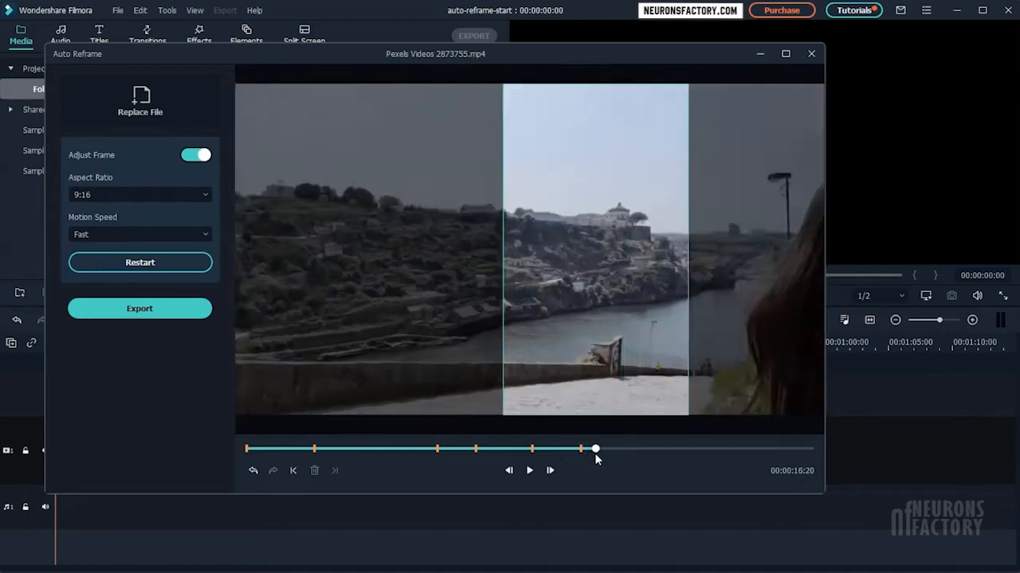
drag(596, 450, 599, 449)
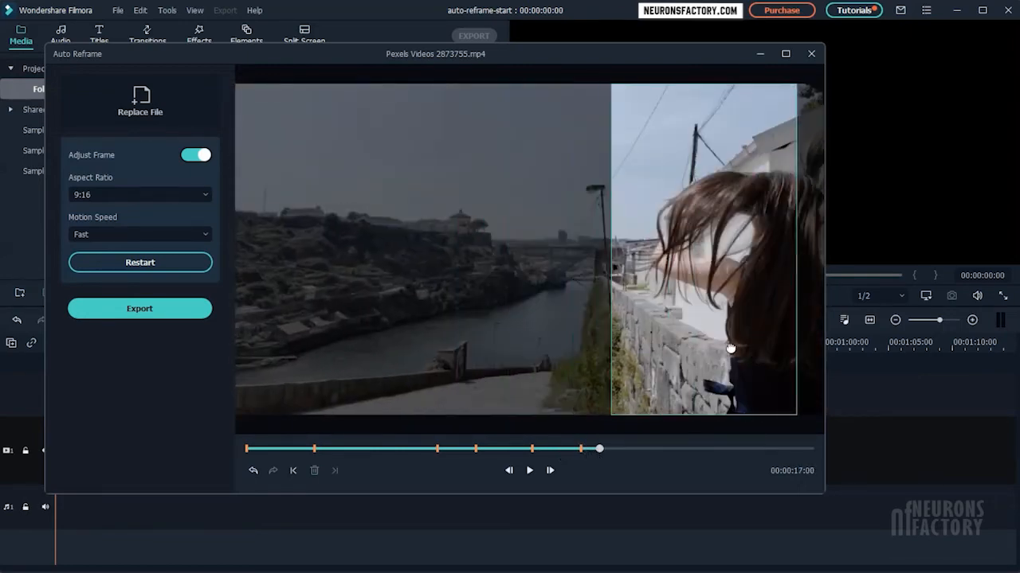
drag(599, 449, 608, 449)
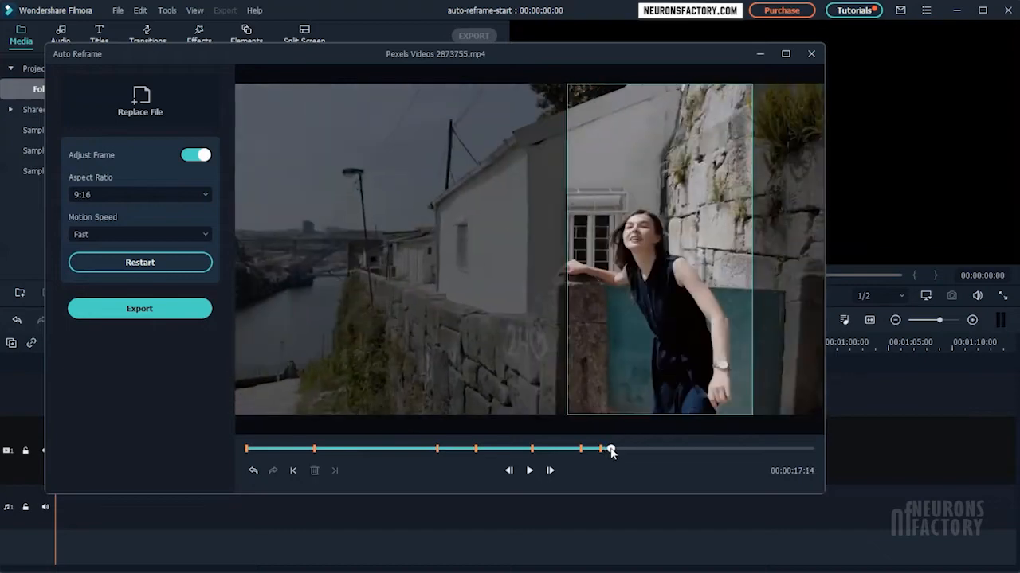
drag(608, 450, 638, 450)
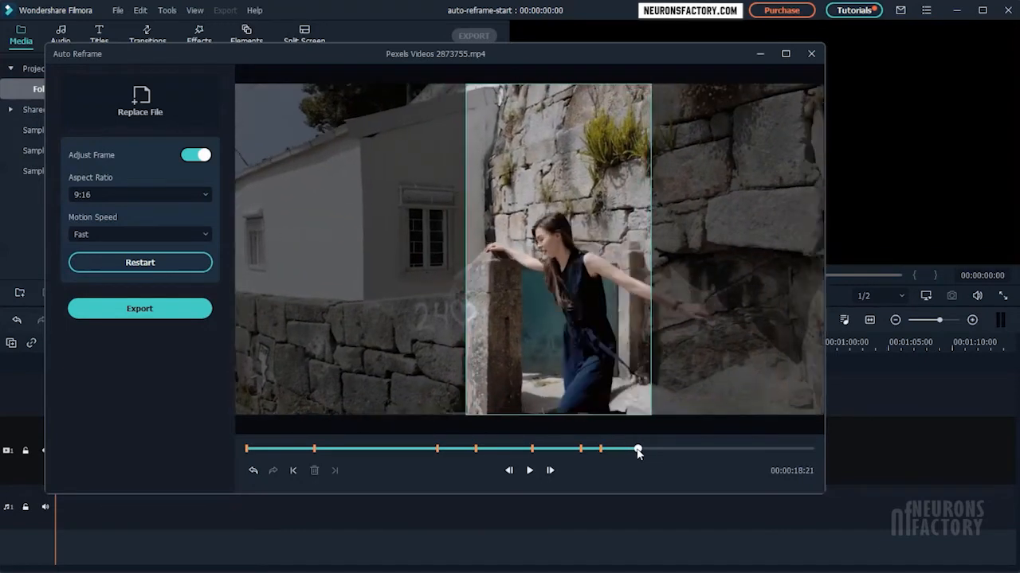
drag(638, 450, 669, 449)
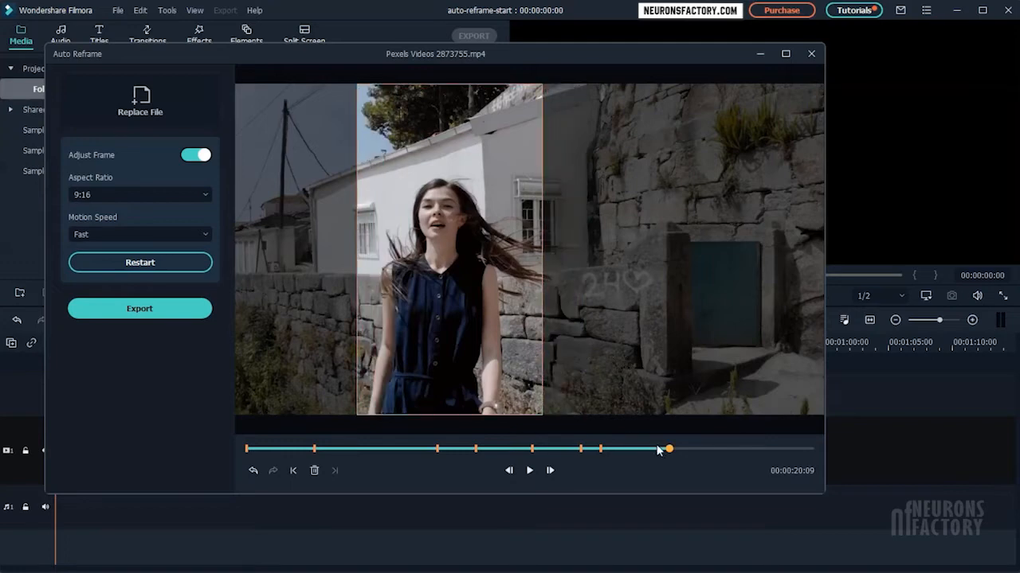
drag(668, 450, 683, 449)
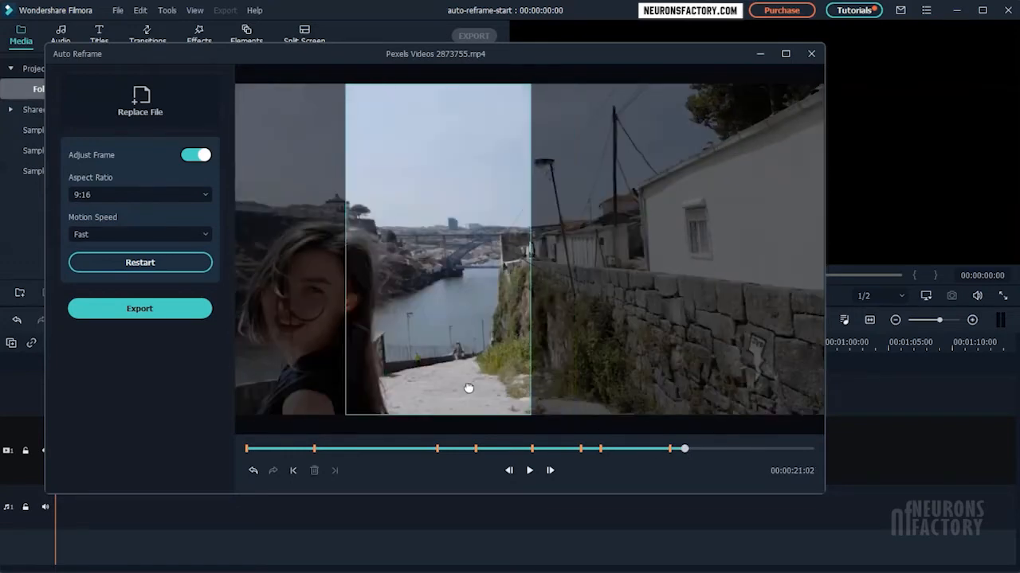
drag(684, 450, 704, 450)
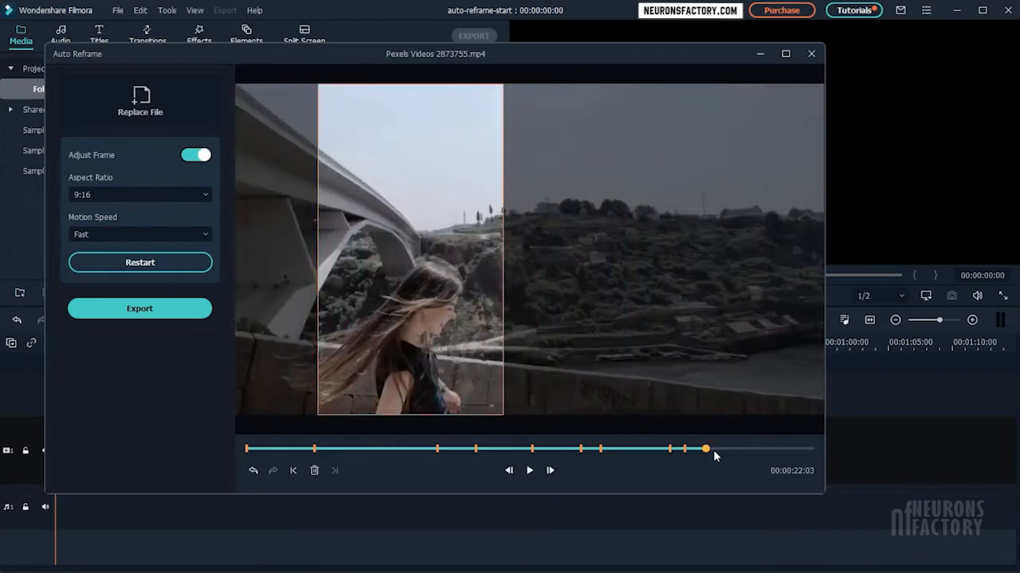
drag(704, 449, 731, 449)
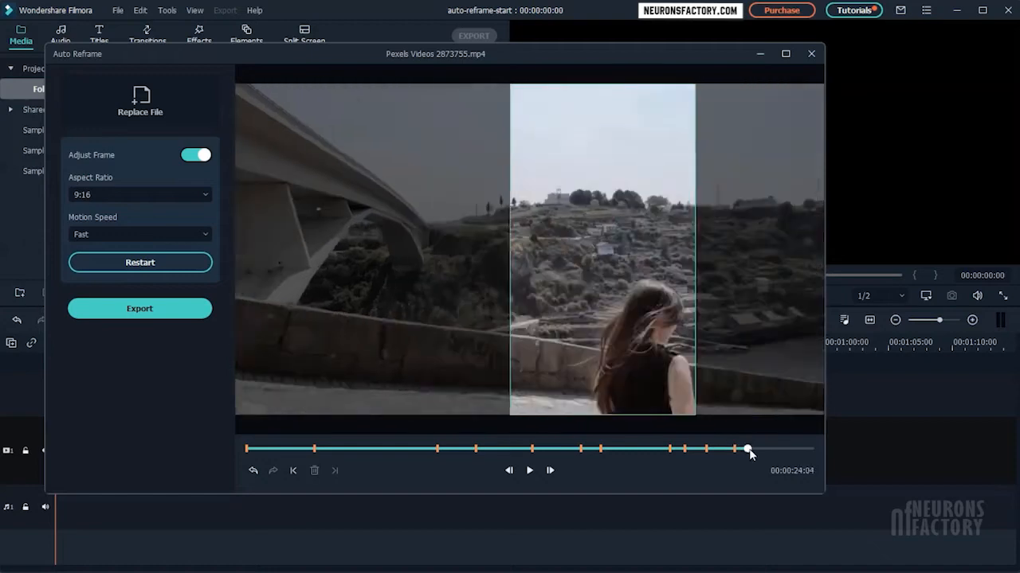
drag(747, 450, 755, 450)
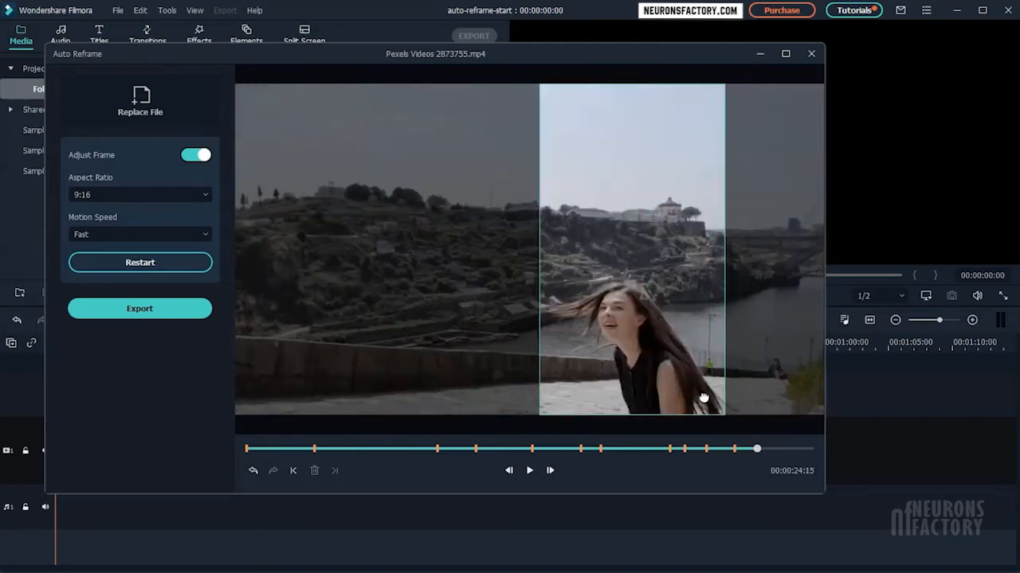
drag(756, 449, 777, 450)
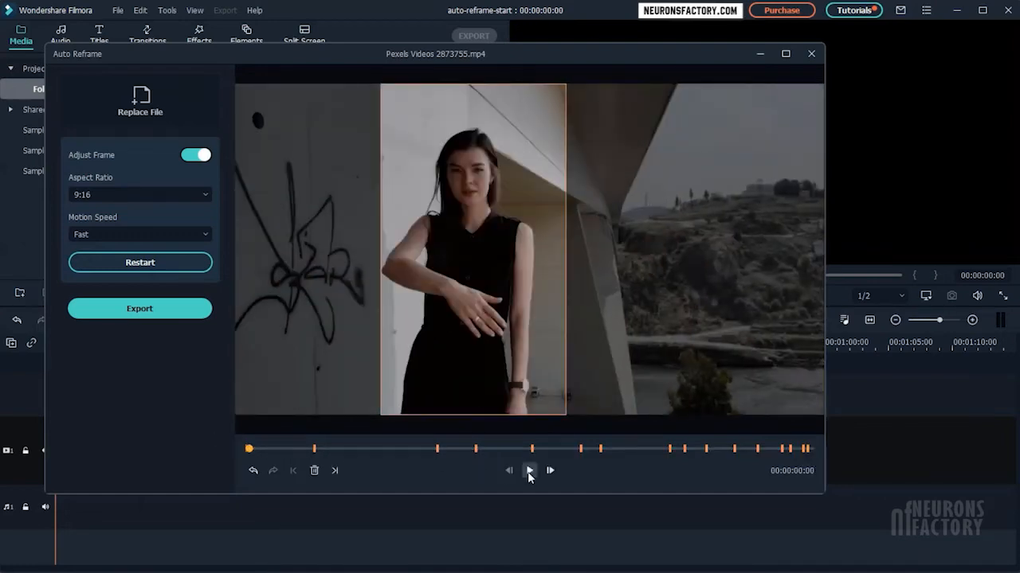
Play the reframed preview through, stop it, and bring up the Export to MP4 dialog
click(529, 470)
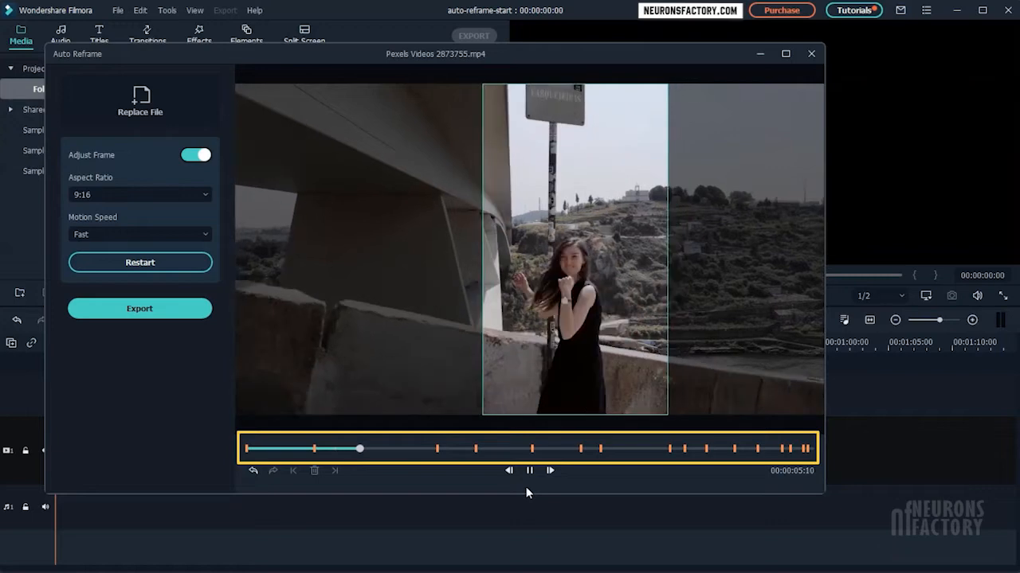
click(529, 470)
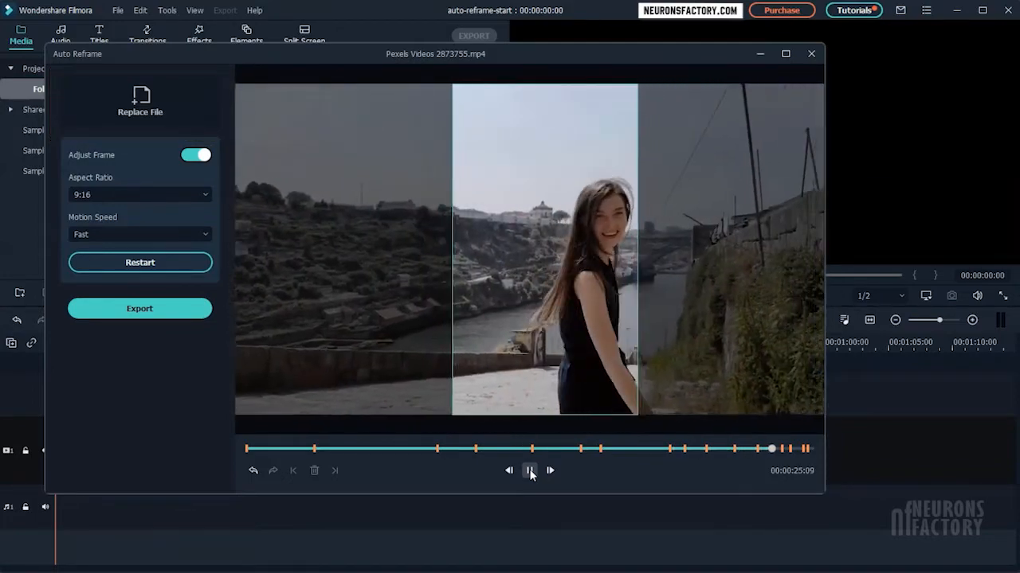
click(529, 470)
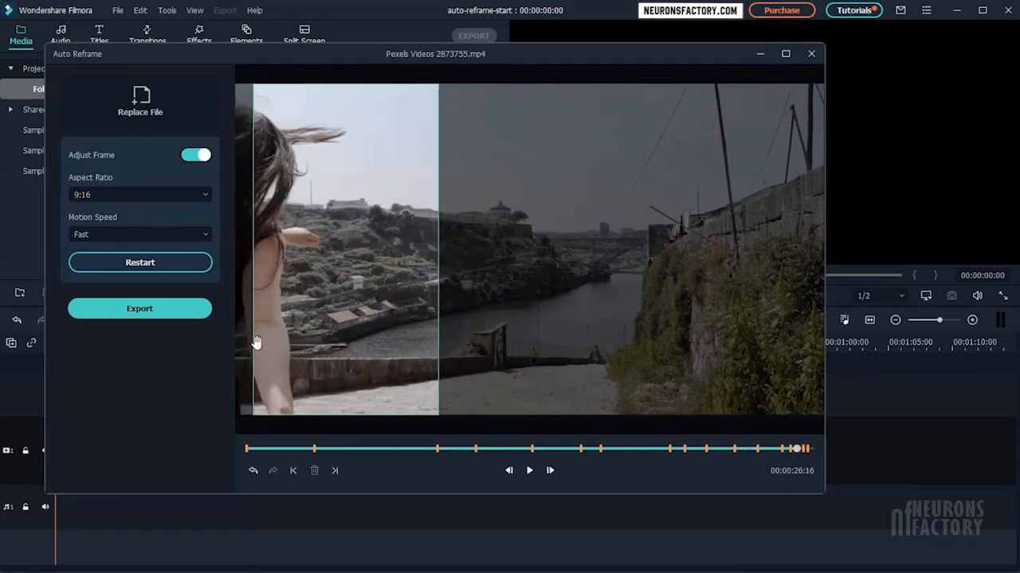
click(141, 309)
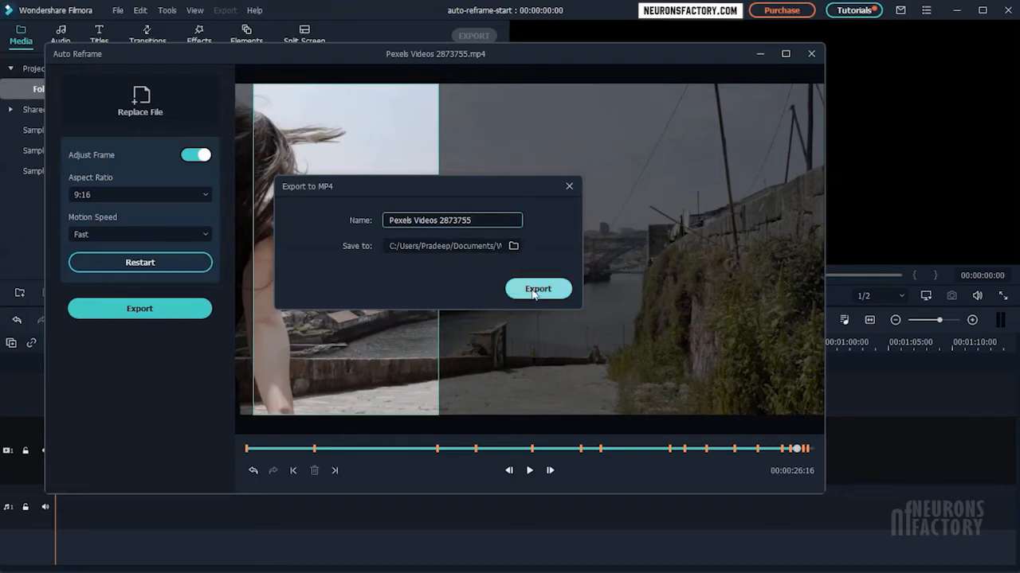
Export the reframed clip as MP4 under its shown name and ask to close Auto Reframe
click(452, 219)
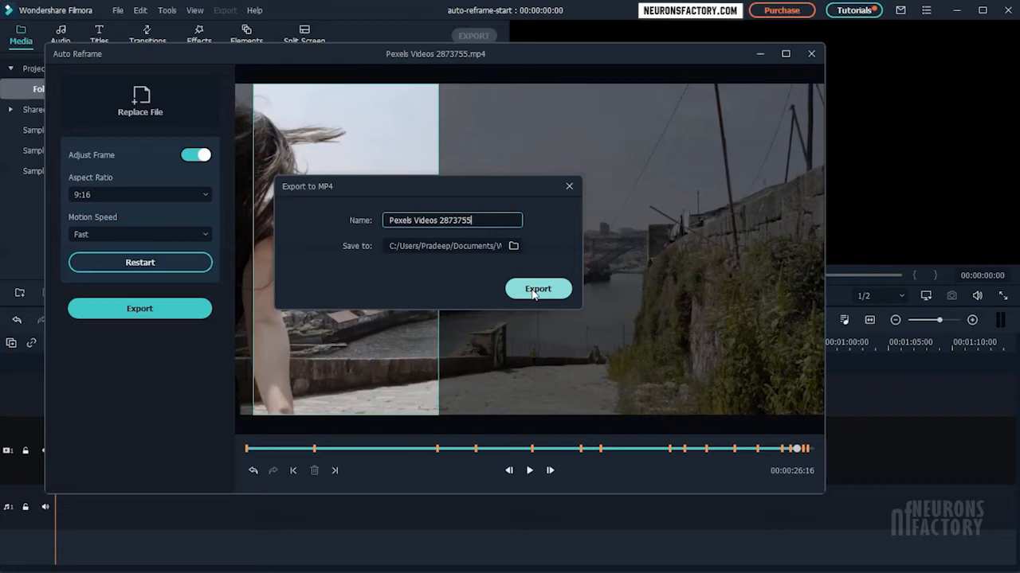
click(539, 289)
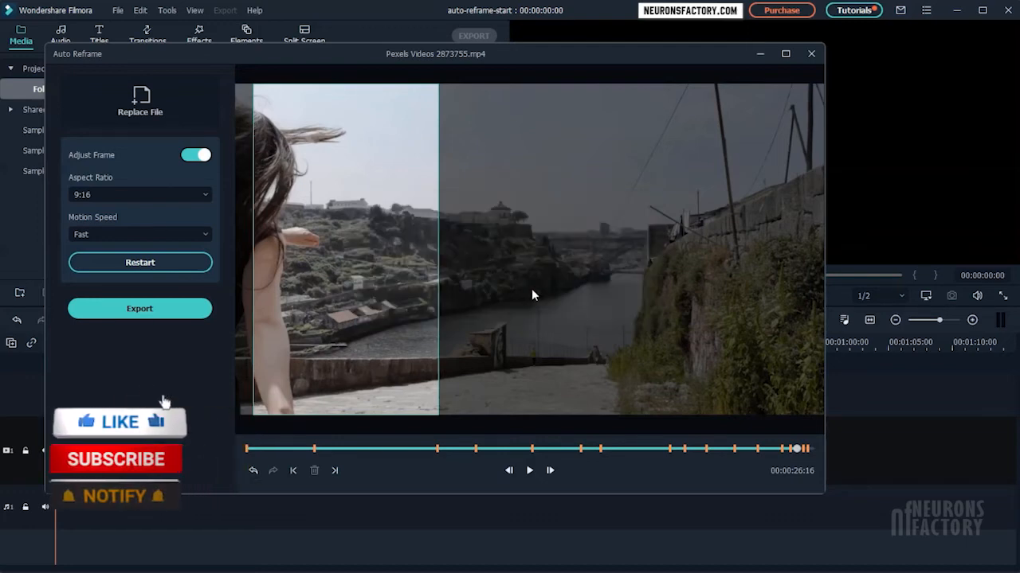
click(811, 54)
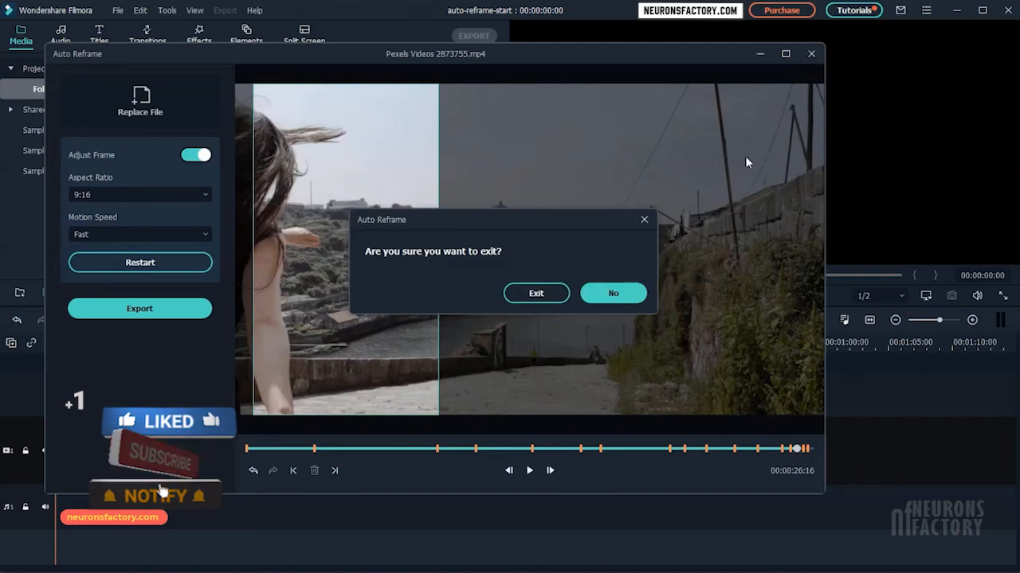
Confirm exiting Auto Reframe and play the 9:16 clip from the timeline in the preview
click(535, 293)
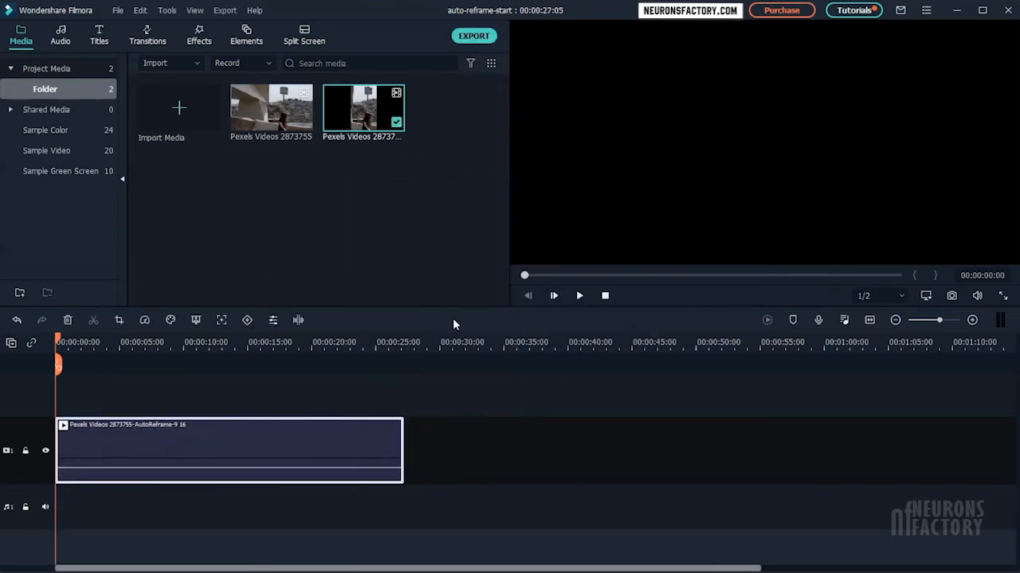
click(555, 295)
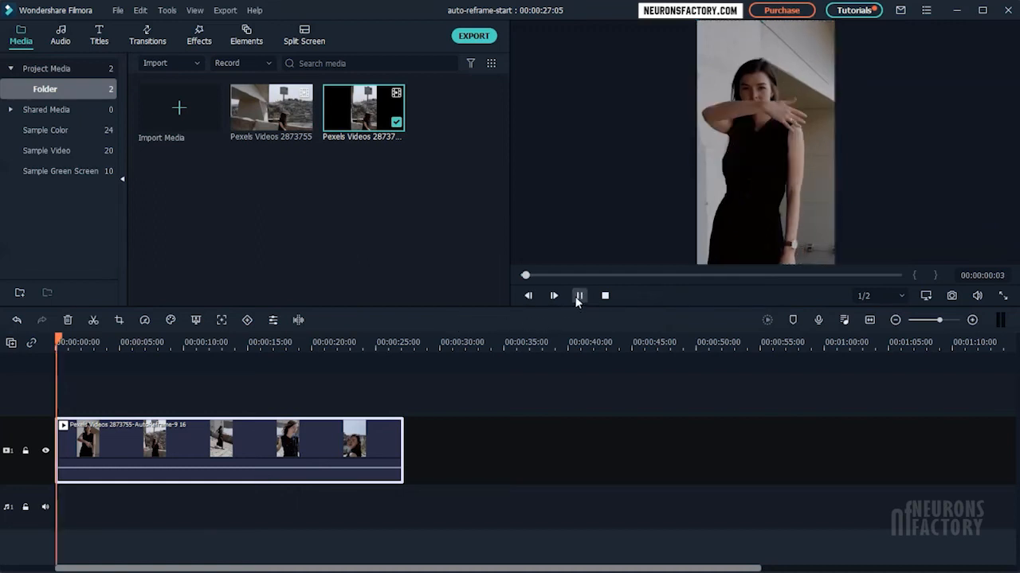